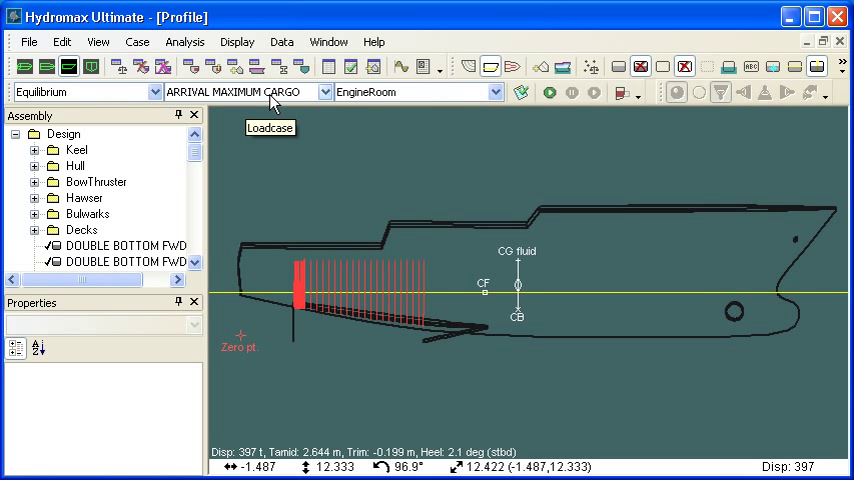
Keep the EngineRoom damage case and run the equilibrium analysis for Arrival Maximum Cargo
{"action": "left_click", "coordinate": [492, 92]}
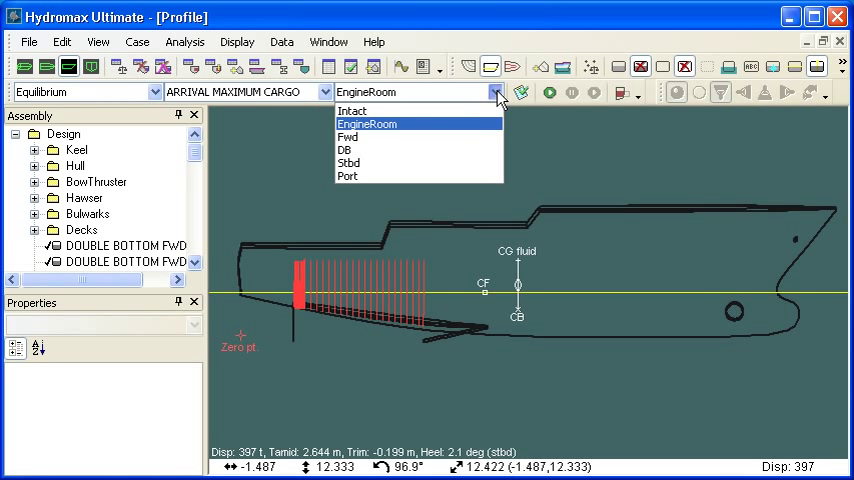
{"action": "mouse_move", "coordinate": [490, 92]}
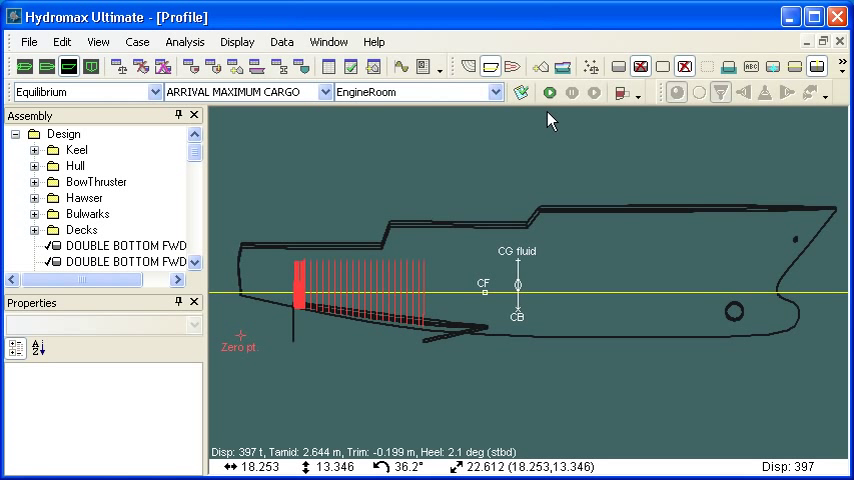
{"action": "left_click", "coordinate": [546, 92]}
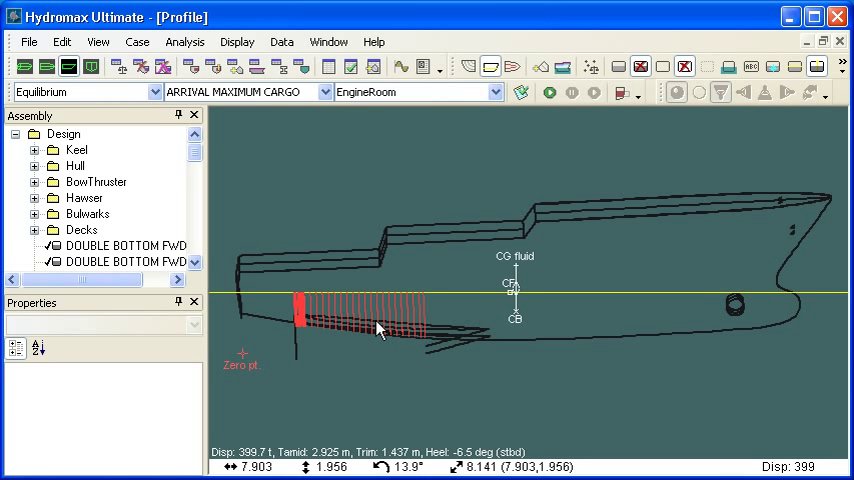
{"action": "mouse_move", "coordinate": [476, 396]}
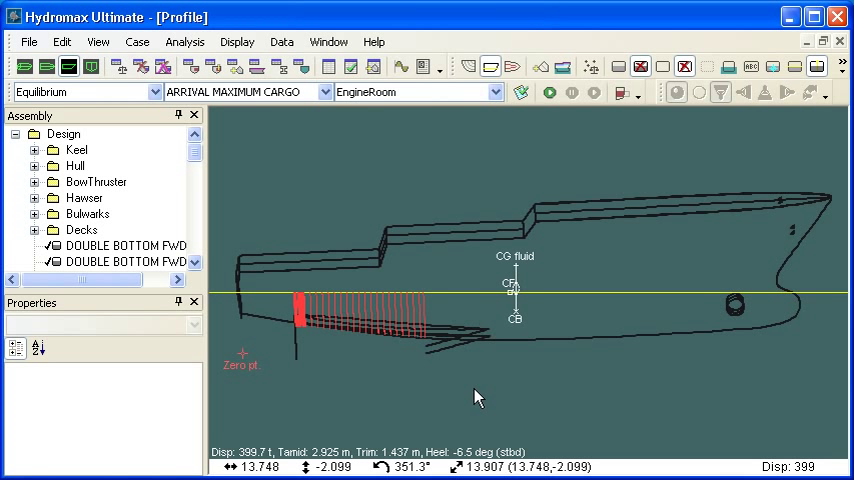
{"action": "mouse_move", "coordinate": [548, 410]}
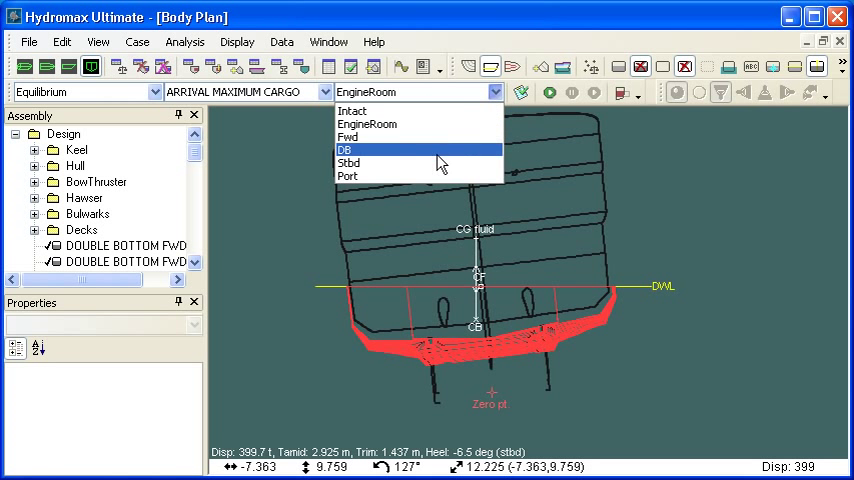
Apply Stbd damage, choose the DEPARTURE MAXIMUM CARGO loadcase and run the equilibrium analysis
{"action": "left_click", "coordinate": [348, 162]}
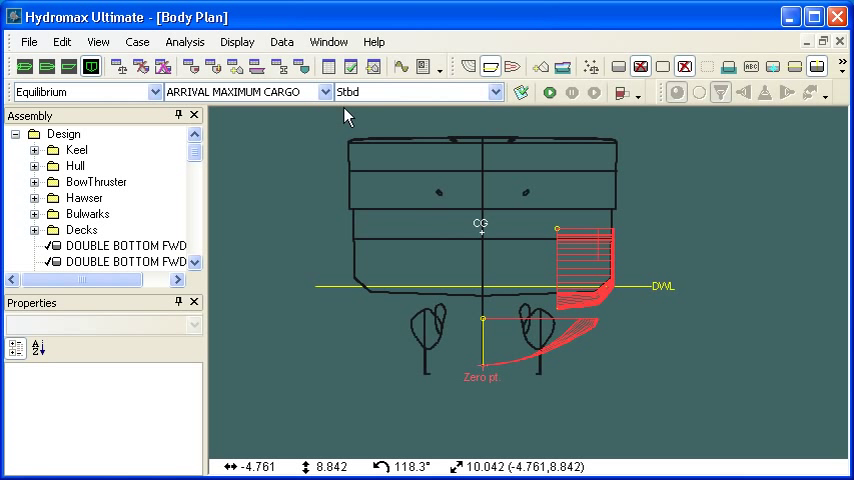
{"action": "left_click", "coordinate": [324, 92]}
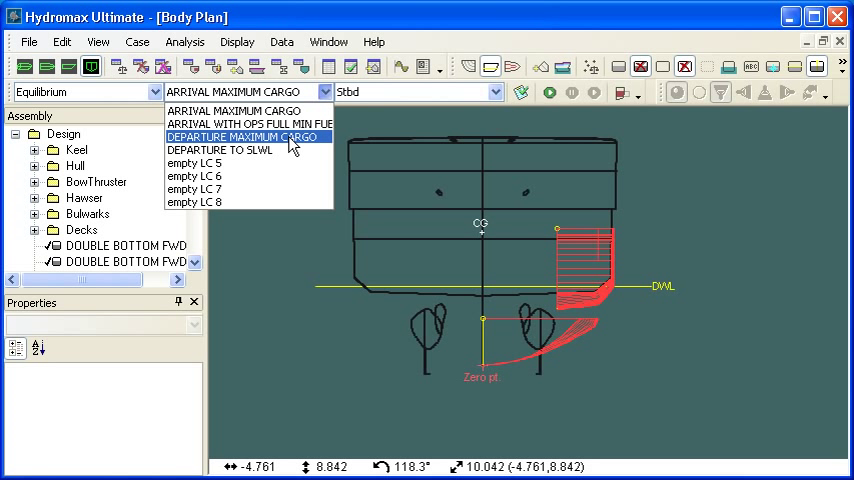
{"action": "left_click", "coordinate": [258, 136]}
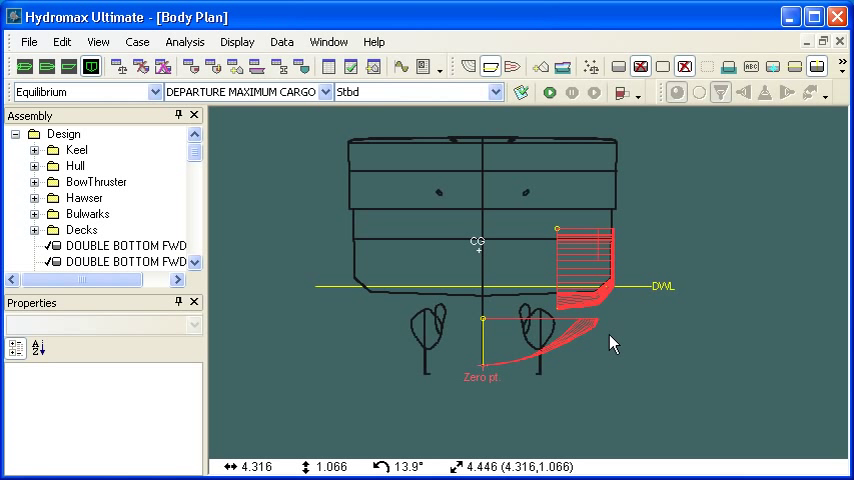
{"action": "left_click", "coordinate": [548, 92]}
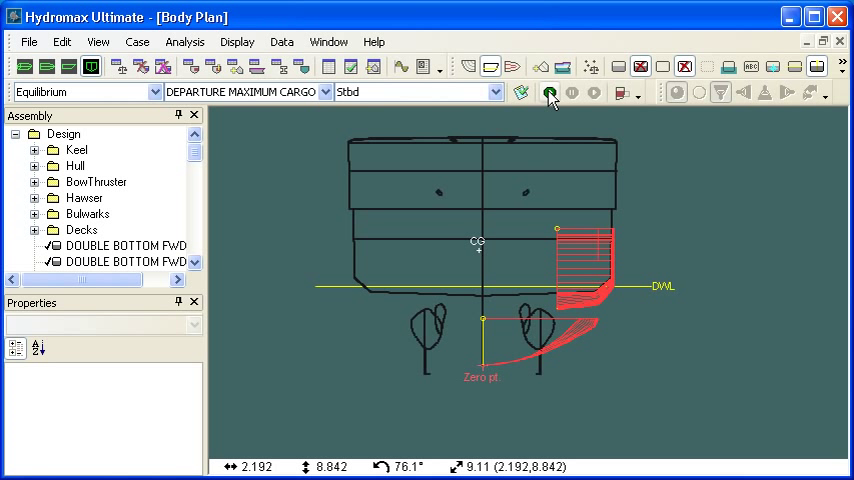
{"action": "left_click", "coordinate": [548, 92]}
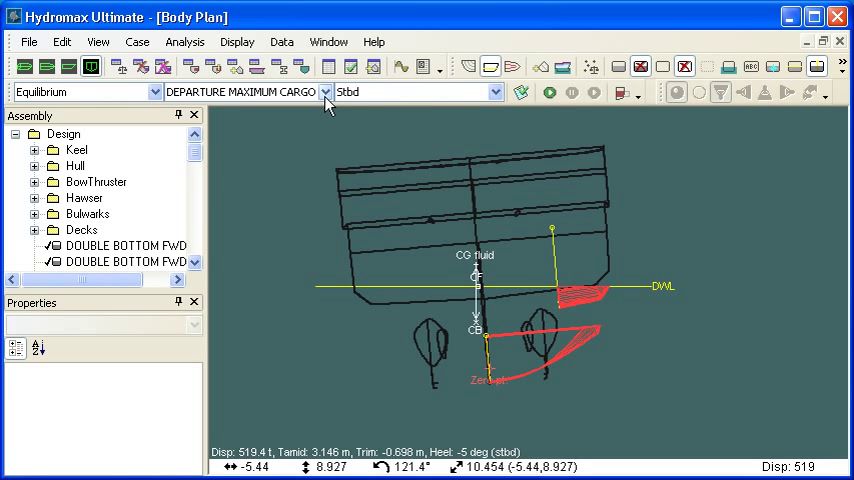
Switch the analysed loadcase back to ARRIVAL MAXIMUM CARGO, keeping Stbd damage
{"action": "left_click", "coordinate": [324, 92]}
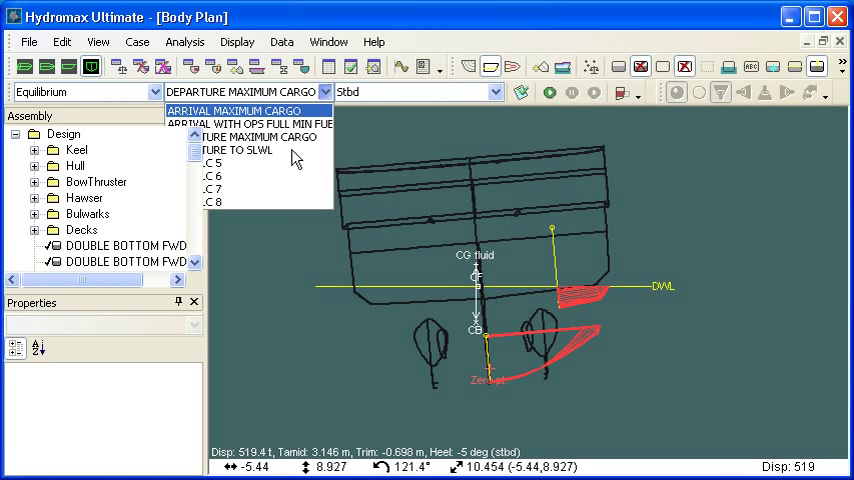
{"action": "left_click", "coordinate": [240, 110]}
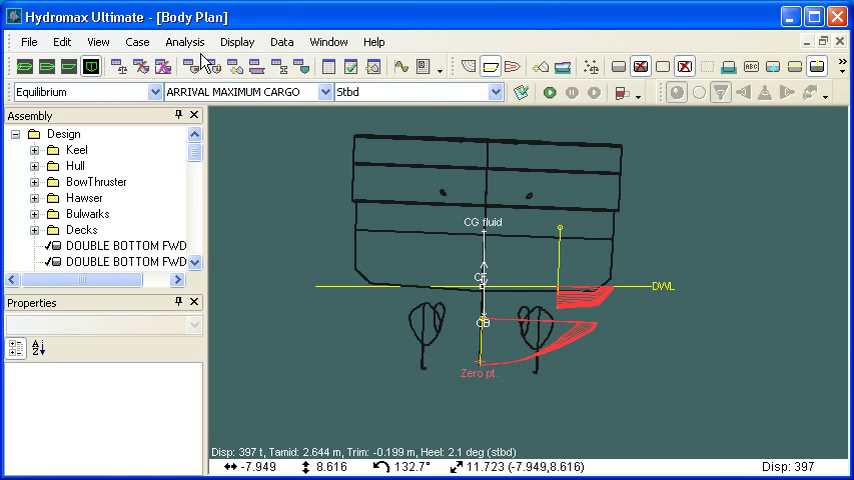
Enable analysis of heel to both starboard and port in Batch Analysis and confirm
{"action": "left_click", "coordinate": [184, 40]}
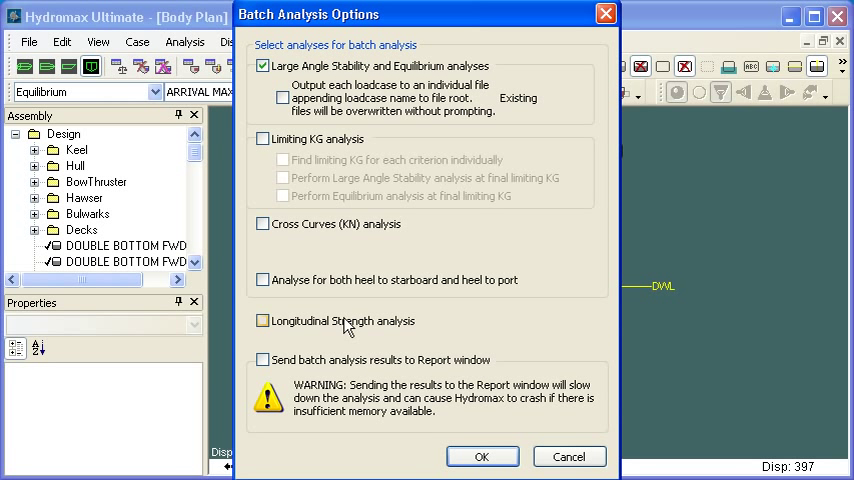
{"action": "left_click", "coordinate": [264, 280]}
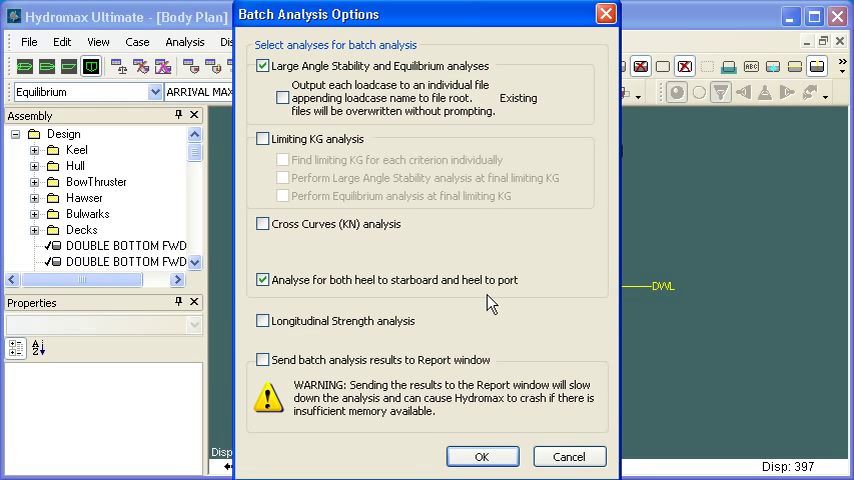
{"action": "left_click", "coordinate": [480, 456]}
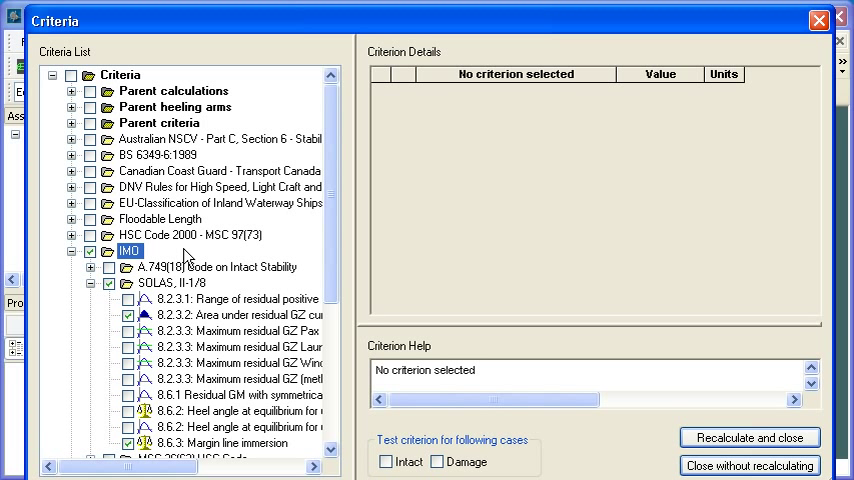
Show the SOLAS II-1/8 '8.2.3.2 Area under residual GZ curve' criterion details in the Criteria library
{"action": "left_click", "coordinate": [224, 300]}
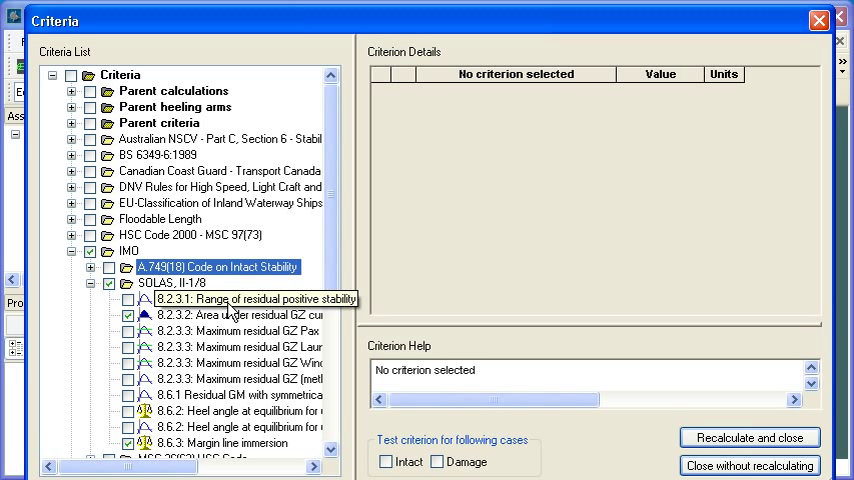
{"action": "left_click", "coordinate": [176, 284]}
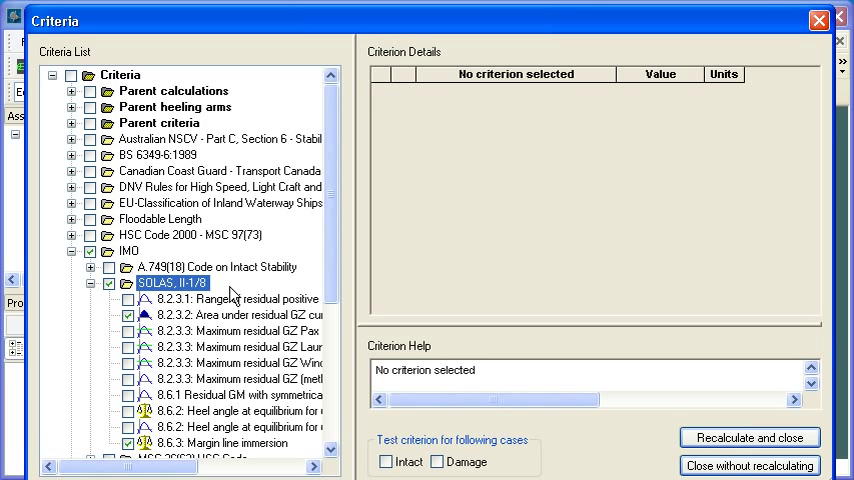
{"action": "left_click", "coordinate": [240, 314]}
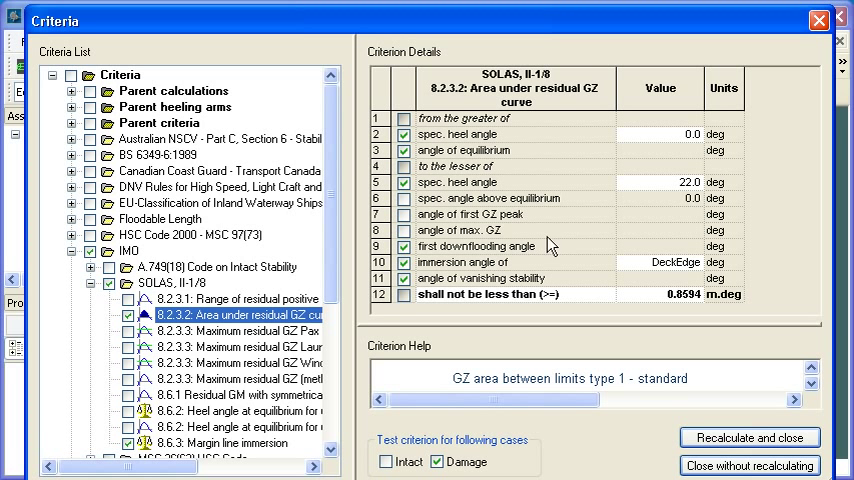
{"action": "mouse_move", "coordinate": [640, 176]}
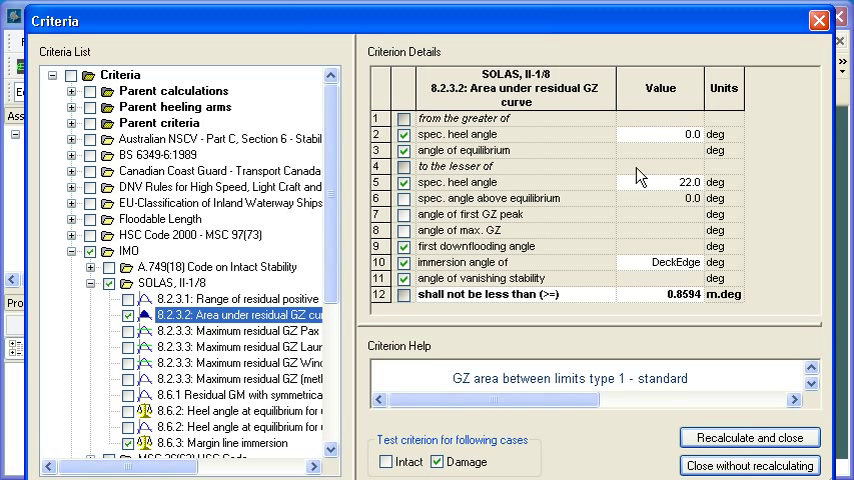
{"action": "mouse_move", "coordinate": [644, 302]}
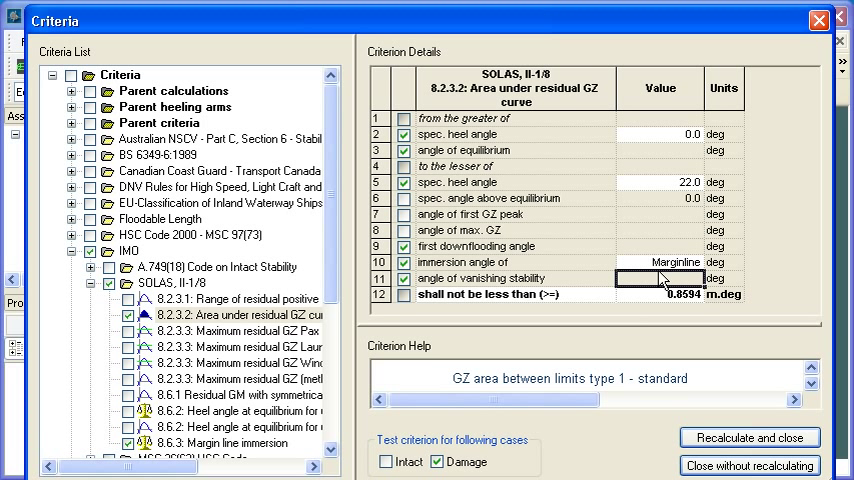
{"action": "mouse_move", "coordinate": [664, 278]}
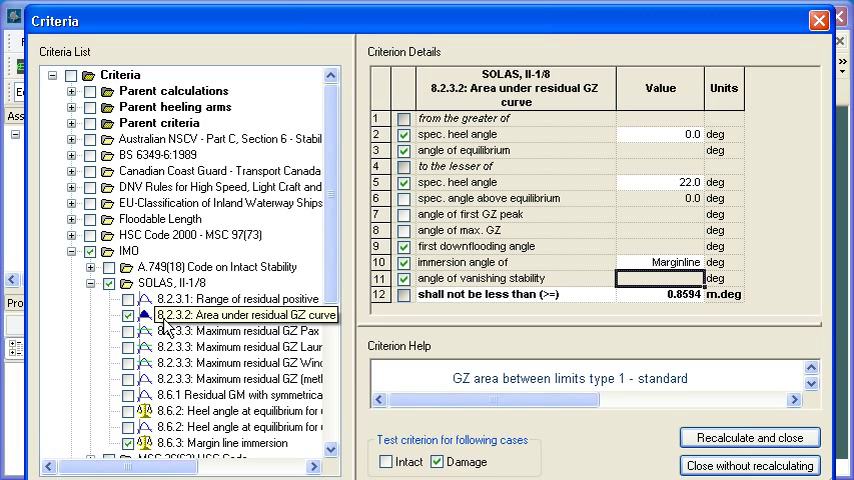
View criterion 8.6.2, then the 8.6.3 Margin line immersion criterion requiring freeboard above 0.500 m
{"action": "left_click", "coordinate": [250, 378]}
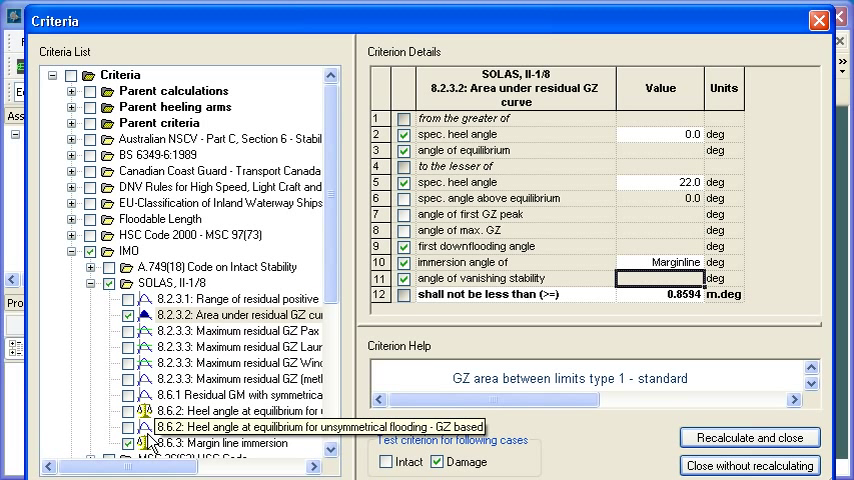
{"action": "left_click", "coordinate": [208, 444]}
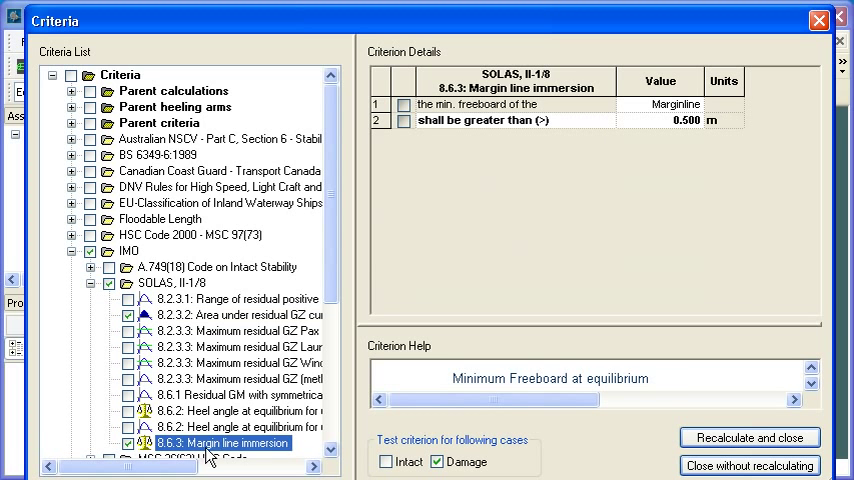
{"action": "mouse_move", "coordinate": [504, 236]}
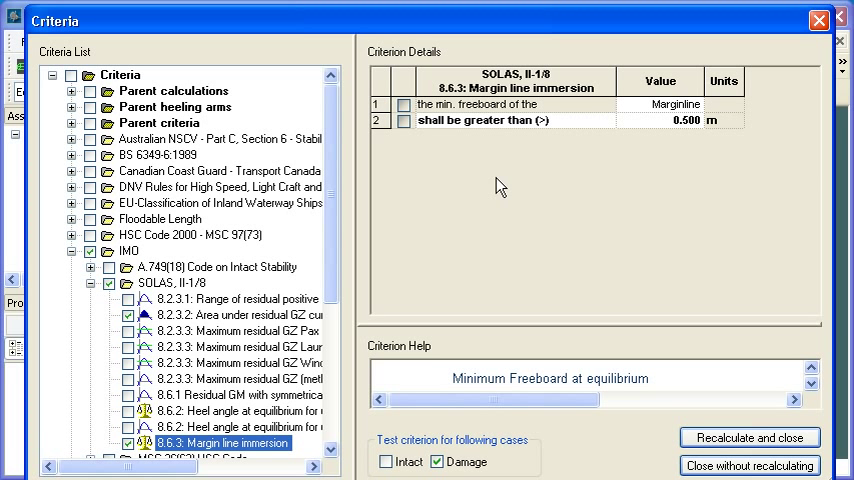
{"action": "mouse_move", "coordinate": [648, 192]}
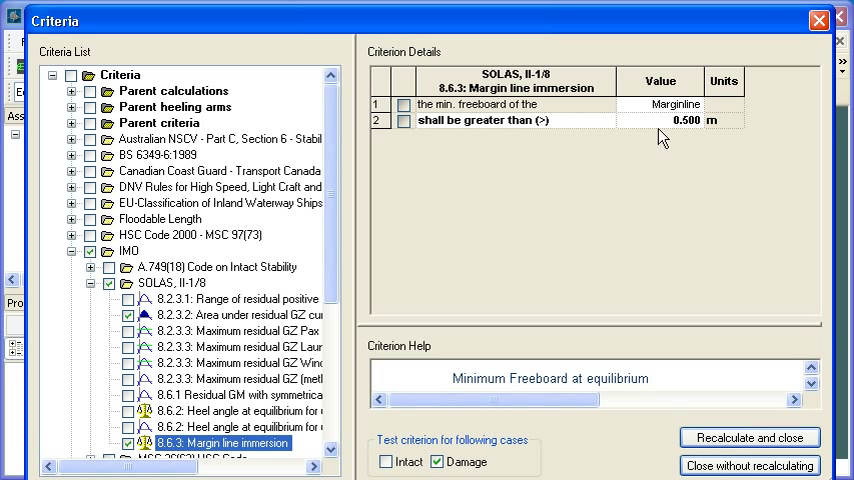
{"action": "mouse_move", "coordinate": [674, 156]}
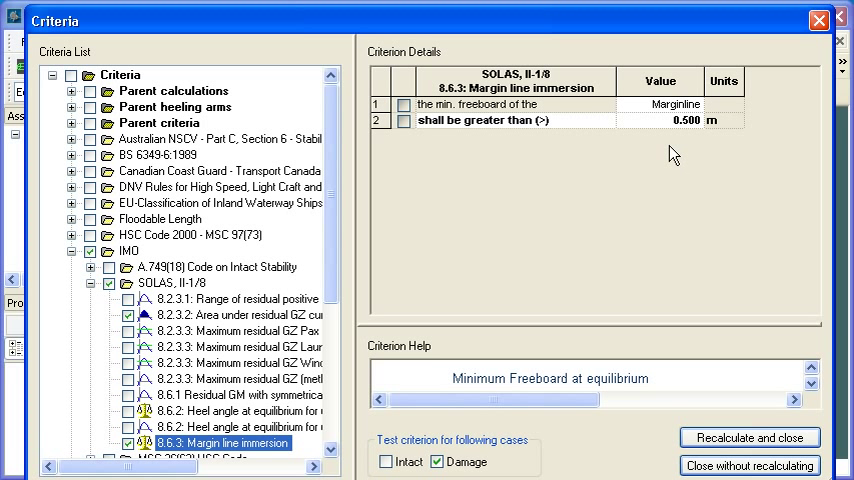
{"action": "mouse_move", "coordinate": [238, 294]}
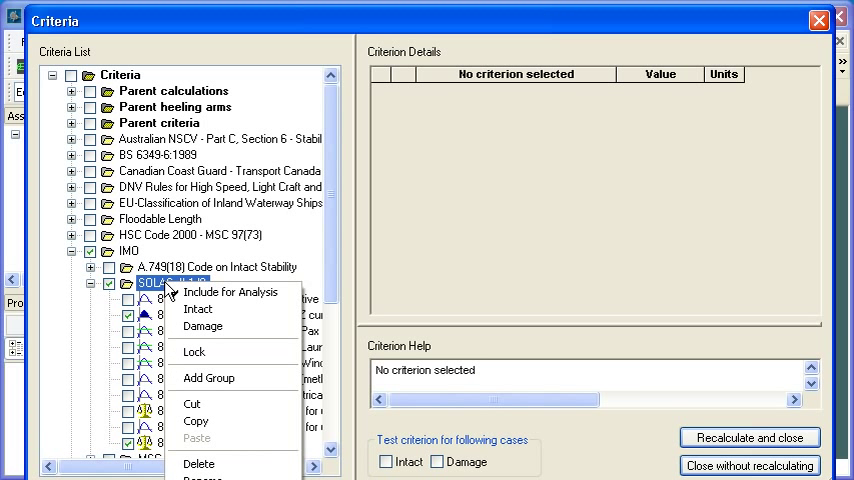
{"action": "mouse_move", "coordinate": [196, 420]}
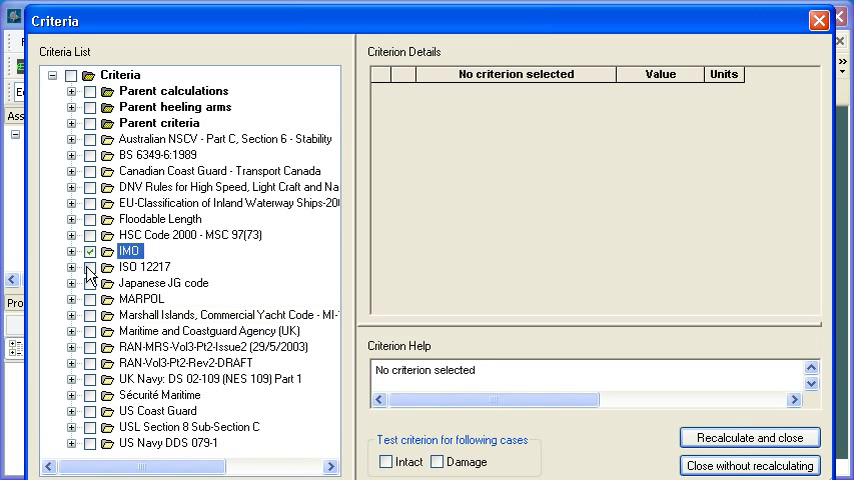
Add a new group named Project1 at the top level of the Criteria library
{"action": "left_click", "coordinate": [120, 76]}
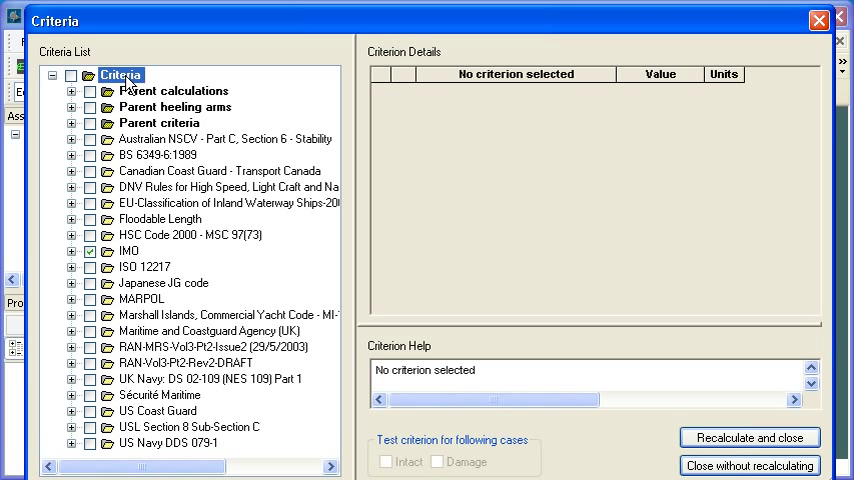
{"action": "right_click", "coordinate": [120, 76]}
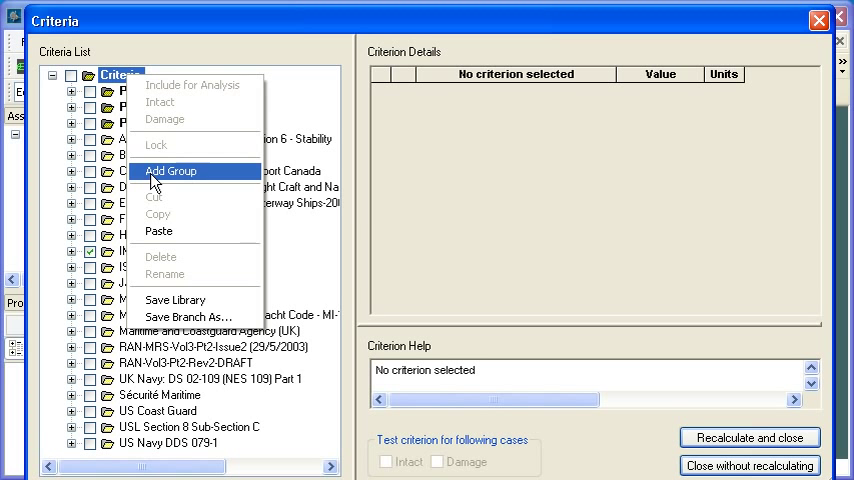
{"action": "left_click", "coordinate": [170, 172]}
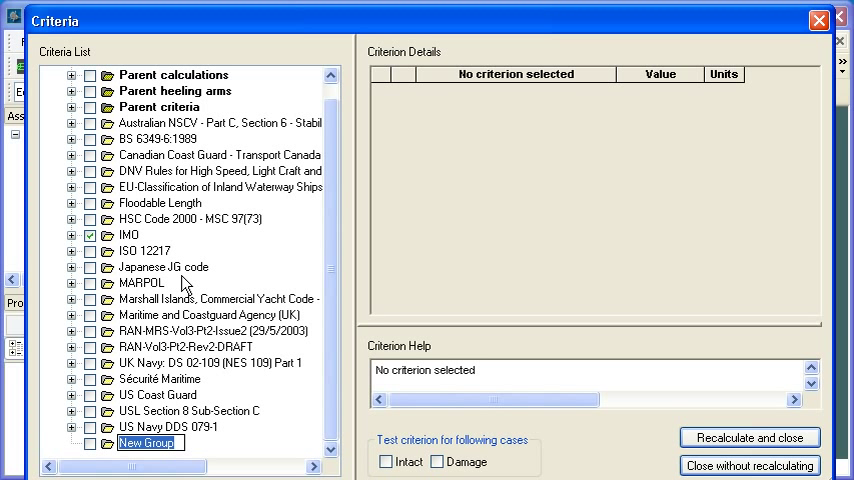
{"action": "type", "text": "Project1"}
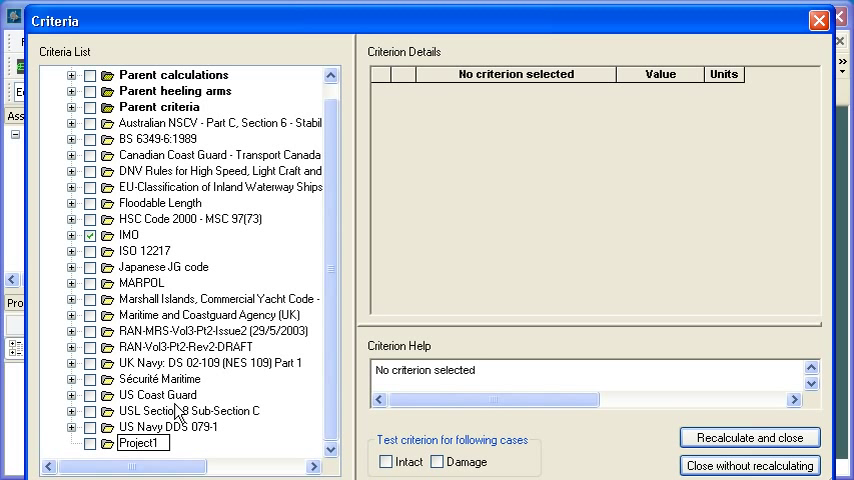
Paste the copied SOLAS II-1/8 criteria into Project1 and inspect its area under GZ curve criterion
{"action": "right_click", "coordinate": [140, 442]}
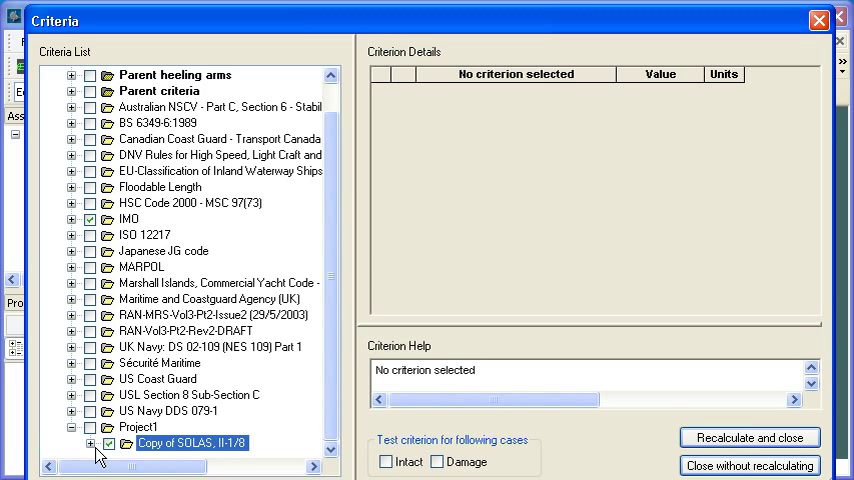
{"action": "left_click", "coordinate": [90, 444]}
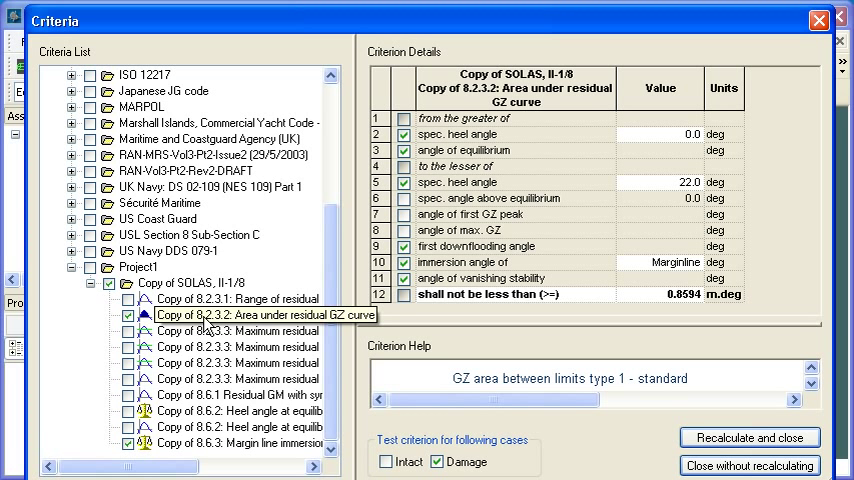
{"action": "left_click", "coordinate": [240, 348]}
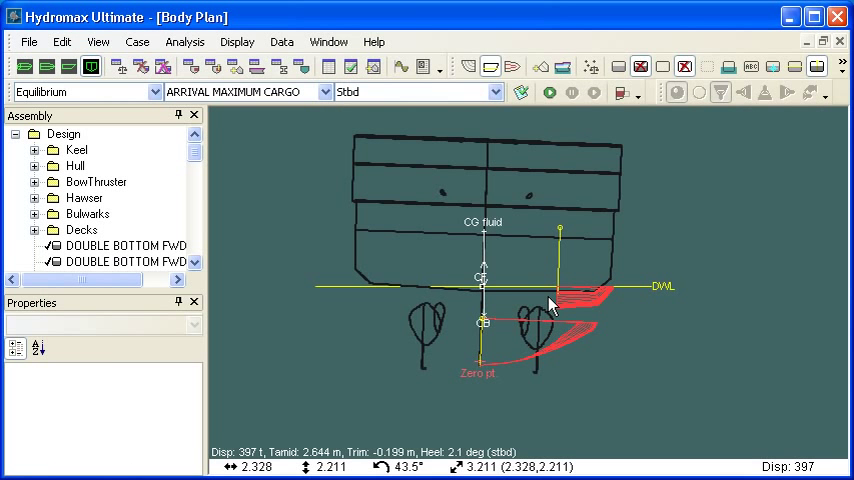
Bring up the File > Criteria options for importing and saving criteria files
{"action": "left_click", "coordinate": [30, 40]}
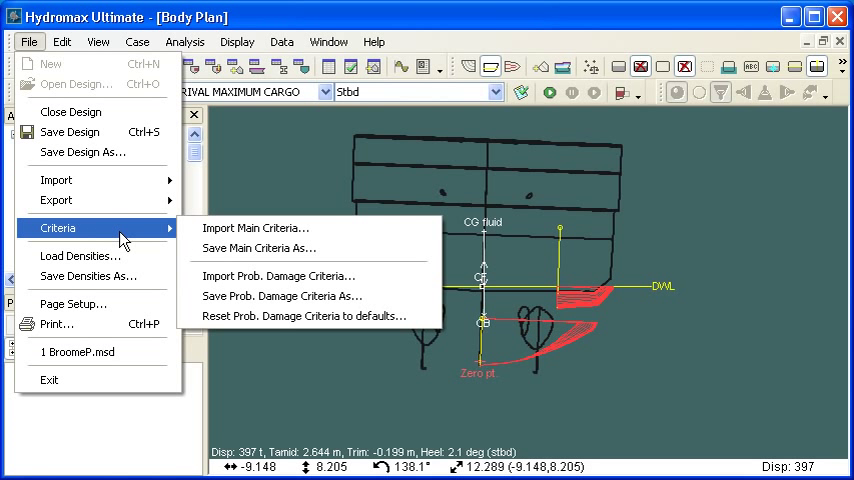
{"action": "mouse_move", "coordinate": [256, 228]}
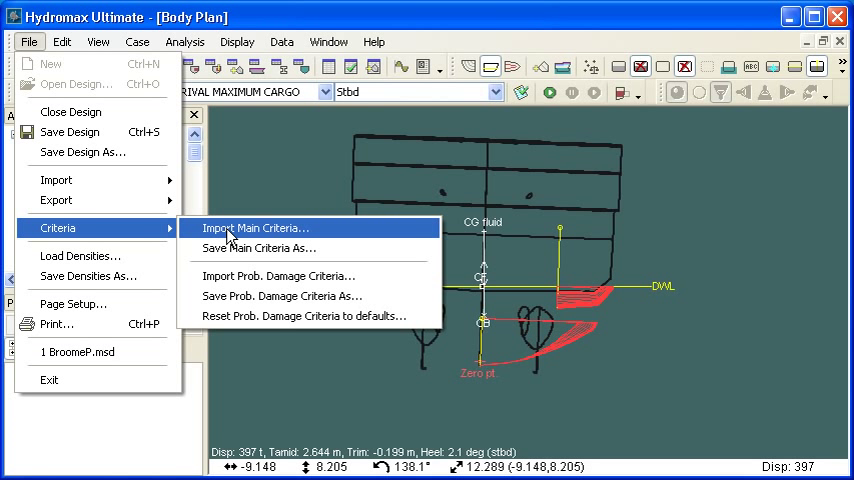
{"action": "mouse_move", "coordinate": [264, 248]}
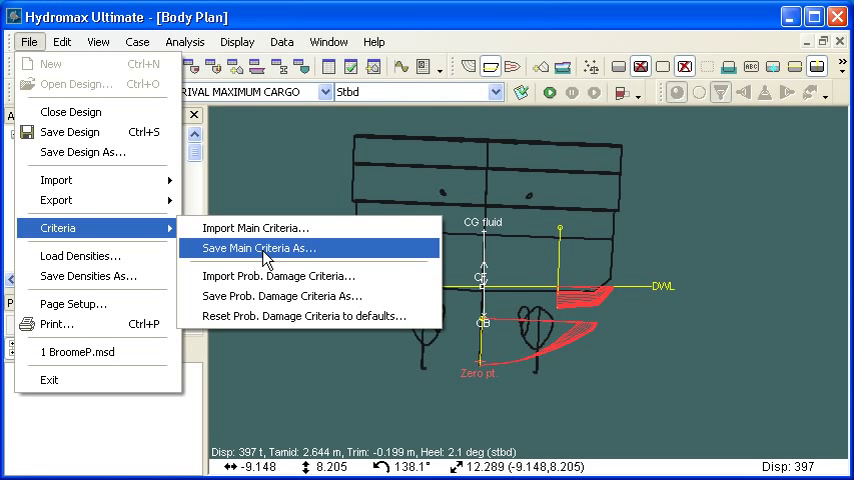